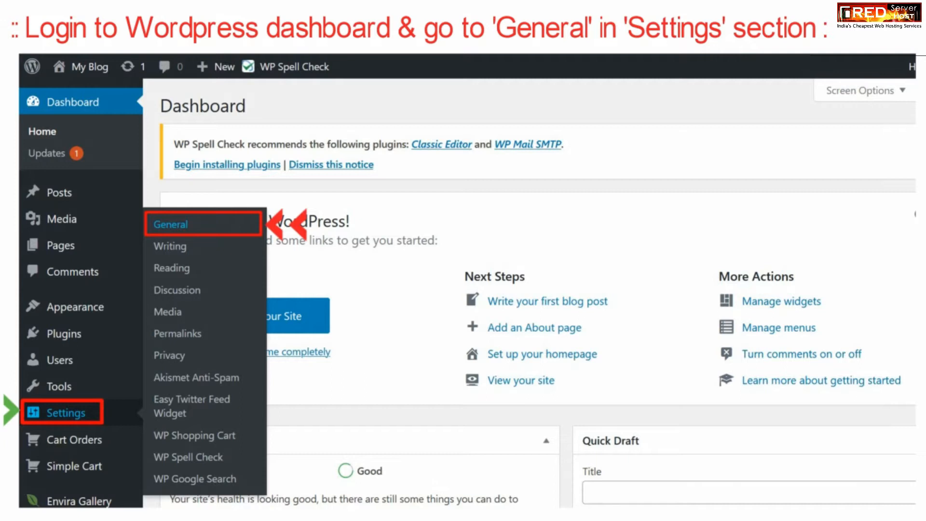
Go to the General settings page from the admin sidebar
left_click(170, 224)
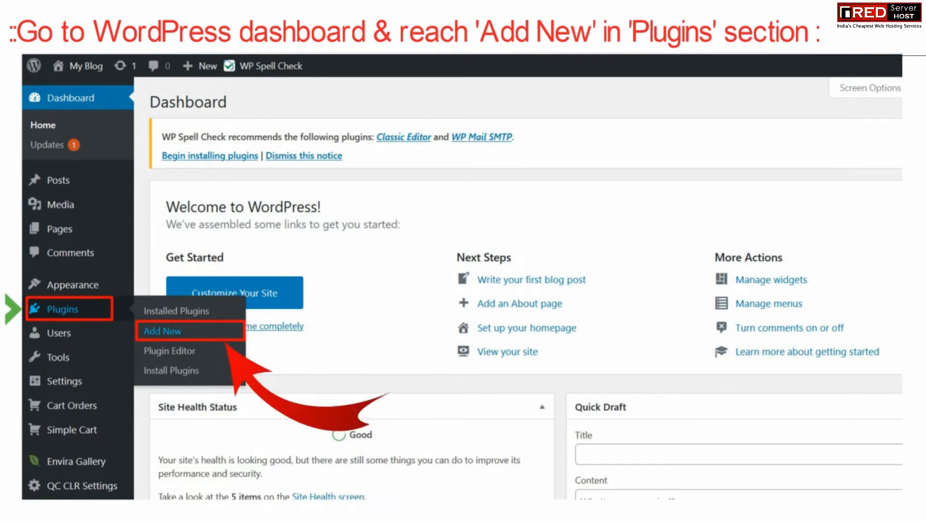
Search Add New plugins for 'blog time', then install and activate Blog Time
left_click(162, 330)
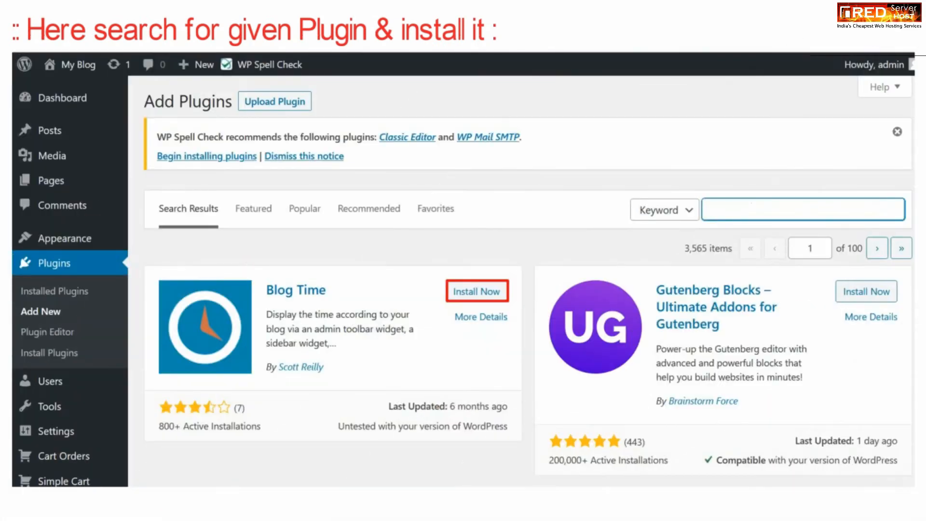
type("blog time")
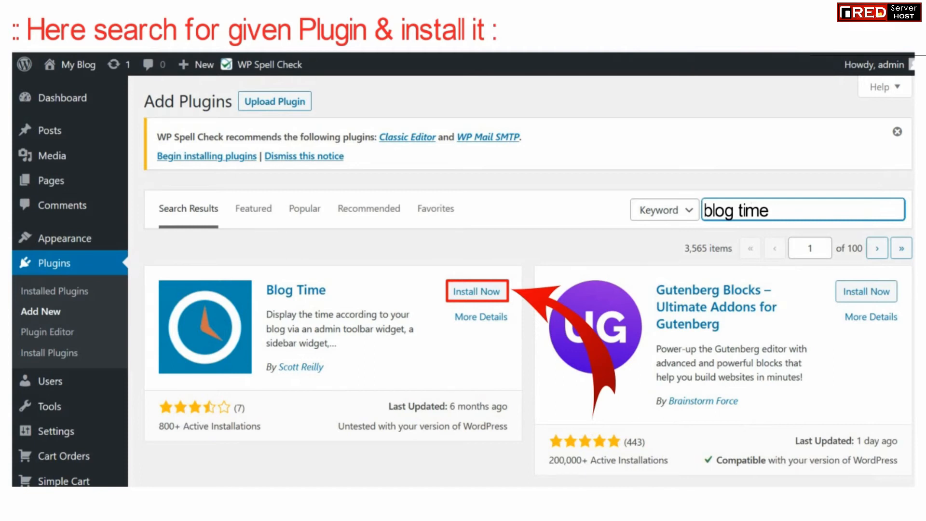
scroll("down", 3)
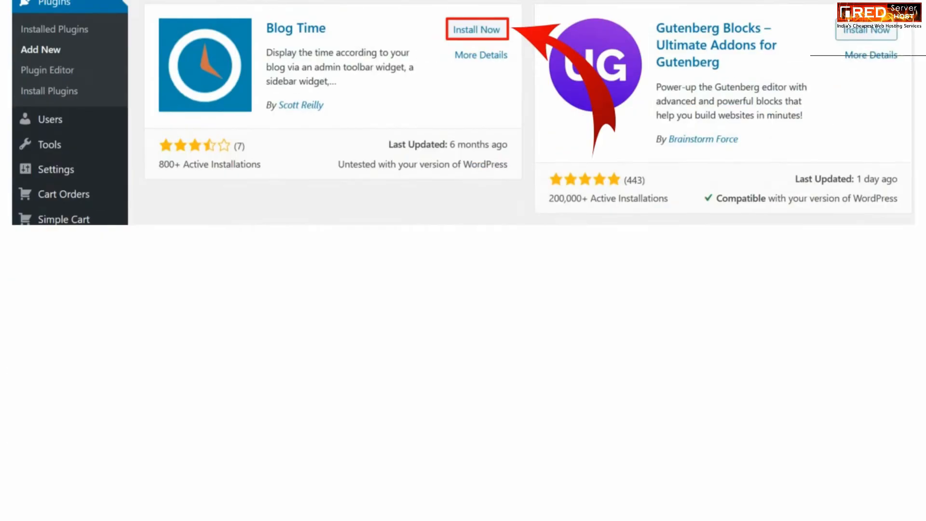
left_click(476, 29)
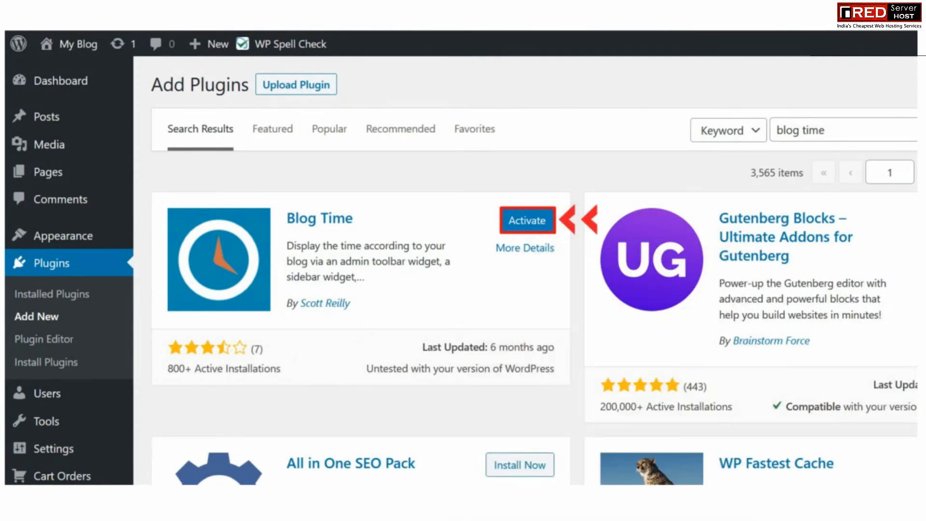
left_click(526, 220)
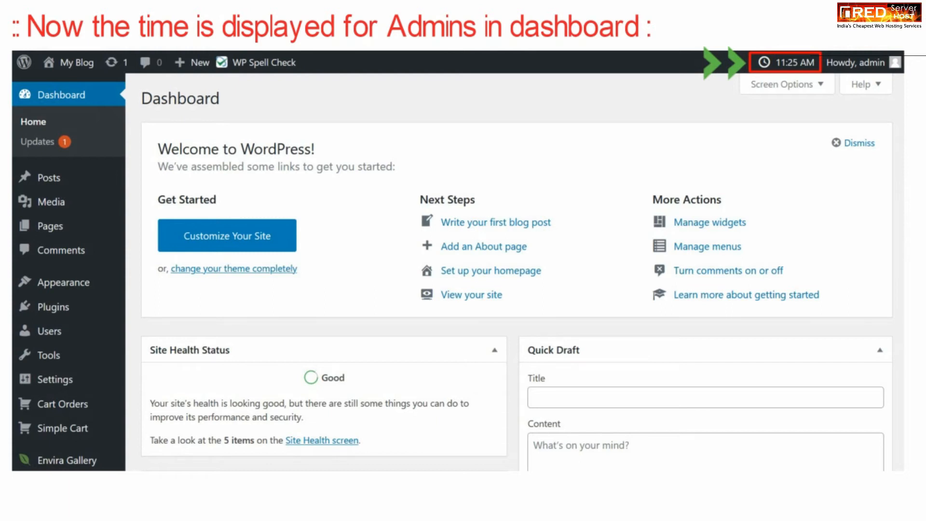
Reveal the Appearance submenu in the admin sidebar
left_click(63, 281)
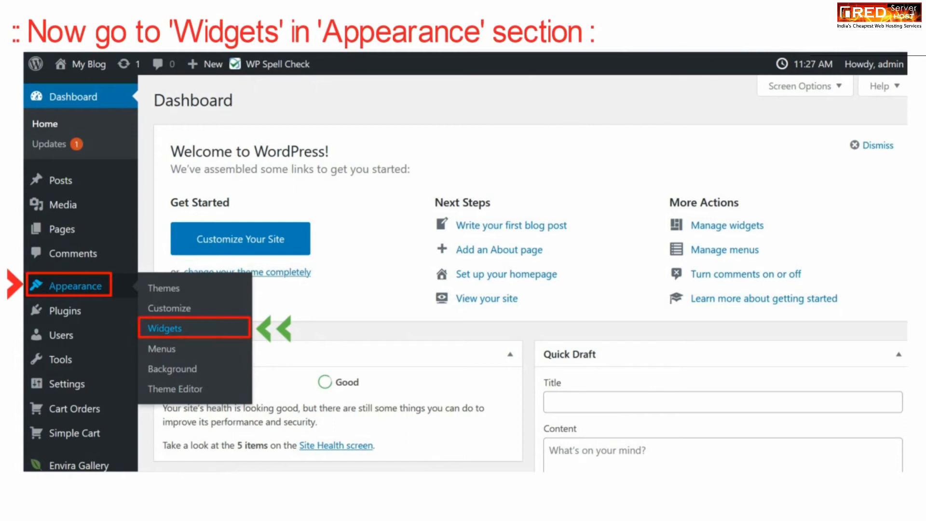
Place the Blog Time widget in Footer #2 and check the clock on the live site footer
left_click(164, 328)
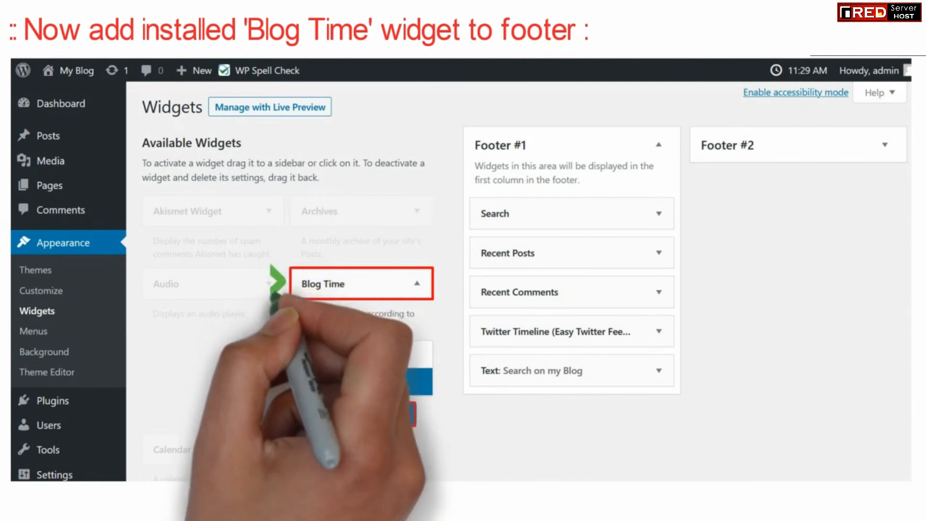
left_click(361, 284)
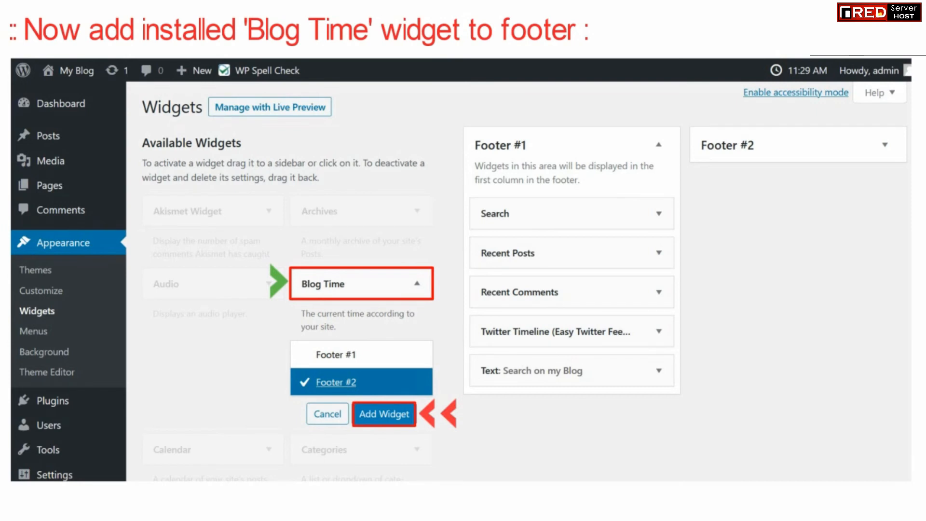
left_click(383, 414)
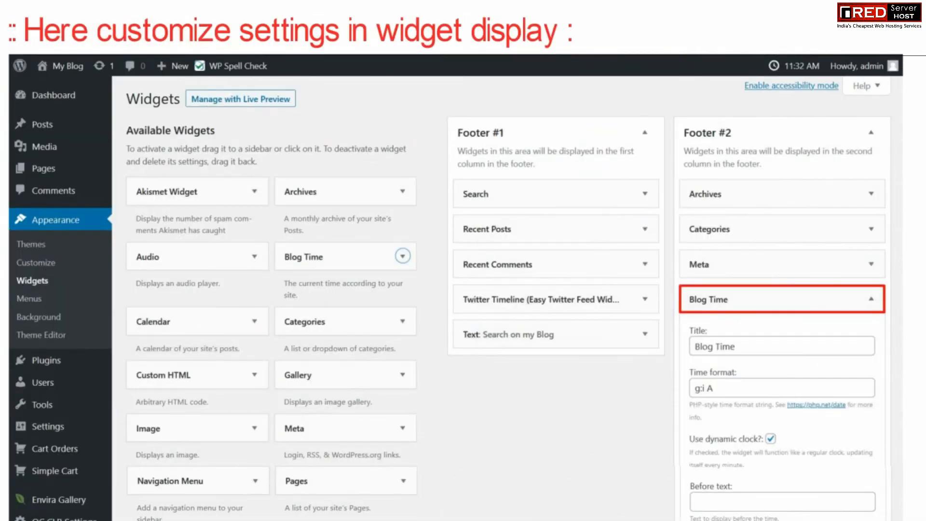
scroll("down", 3)
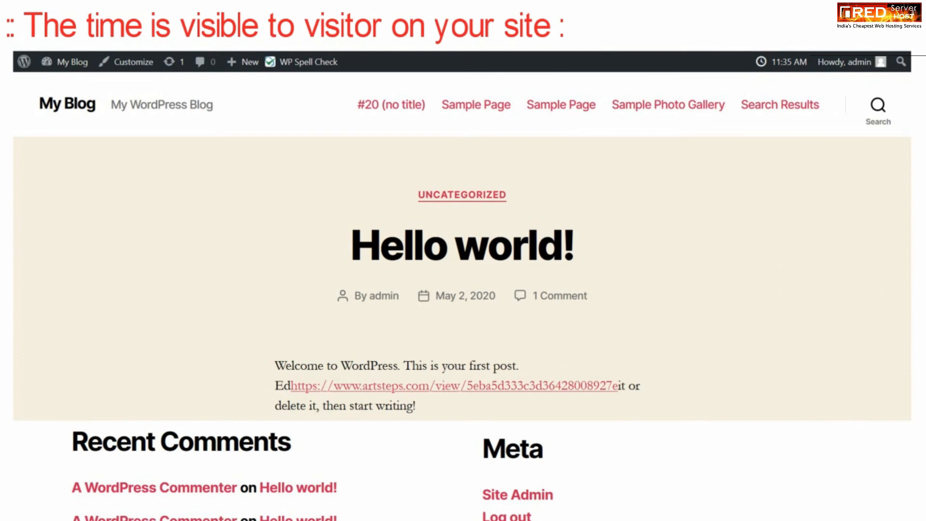
scroll("down", 3)
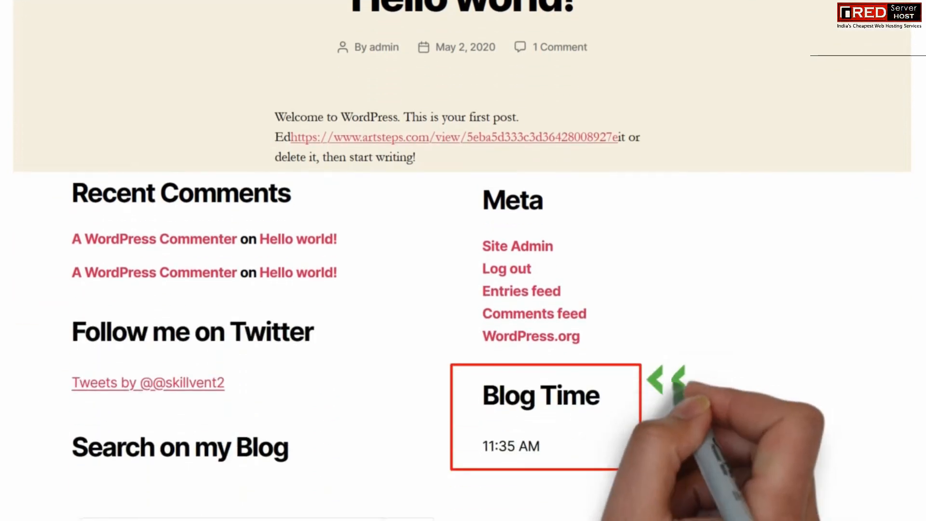